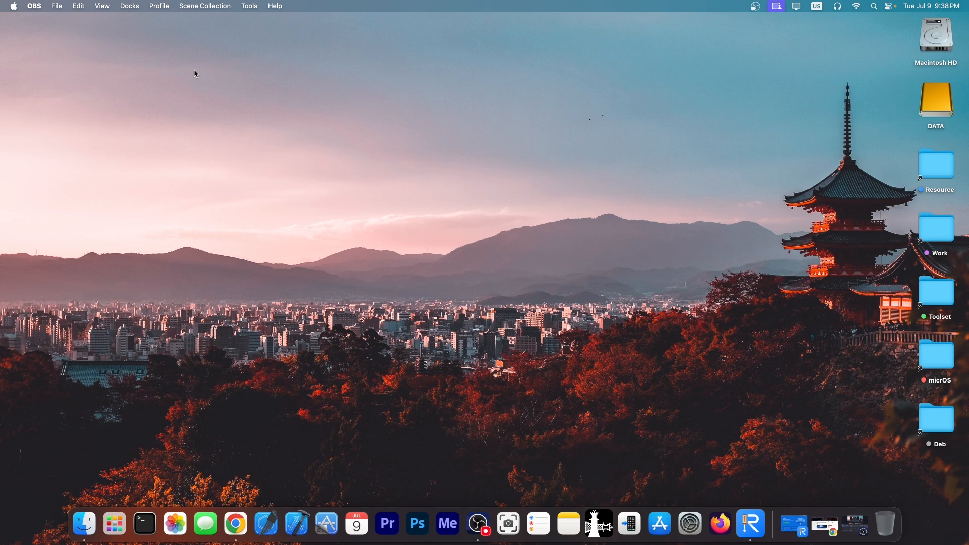
{"action": "mouse_move", "coordinate": [645, 372]}
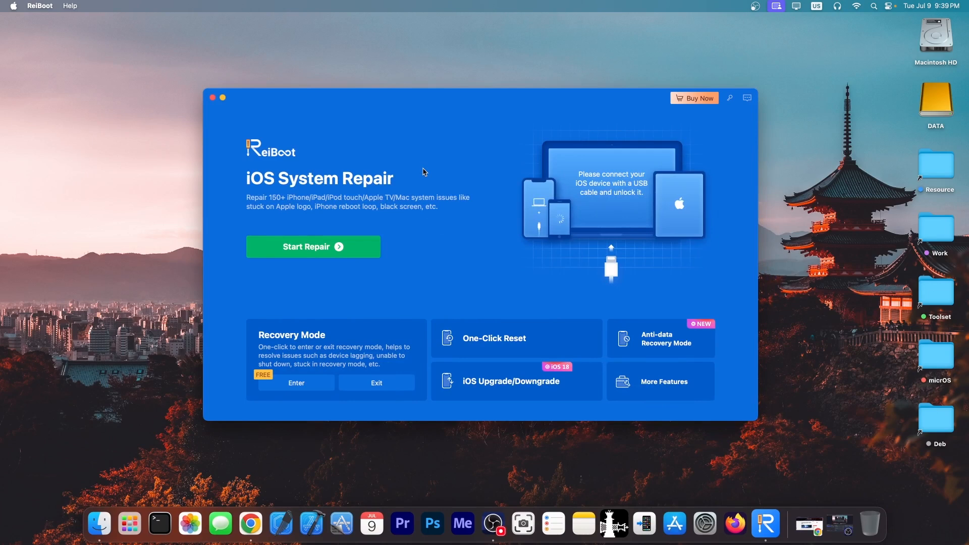
{"action": "mouse_move", "coordinate": [435, 146]}
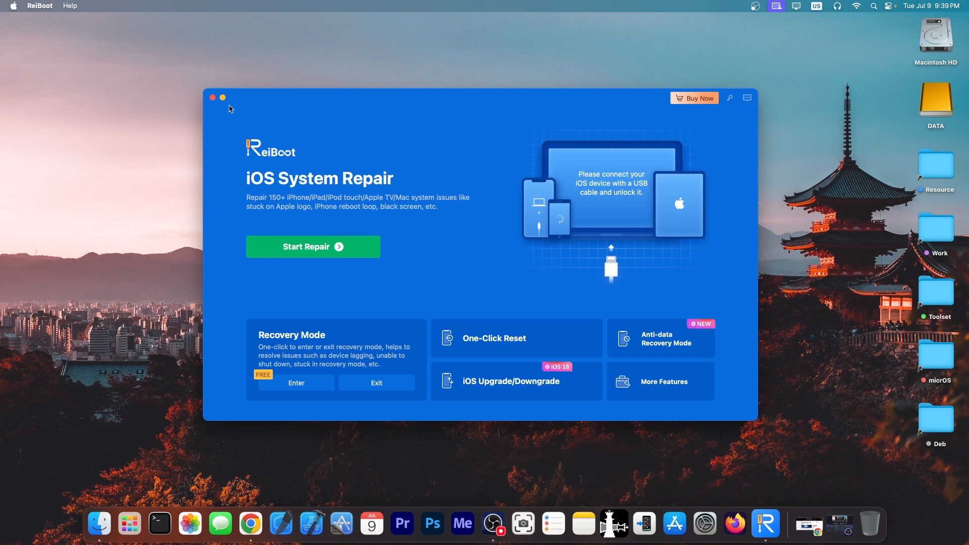
Bring up the iDevice Central TrollStore 2 guide and scroll to the TrollInstallerX success screenshots.
{"action": "left_click", "coordinate": [223, 97]}
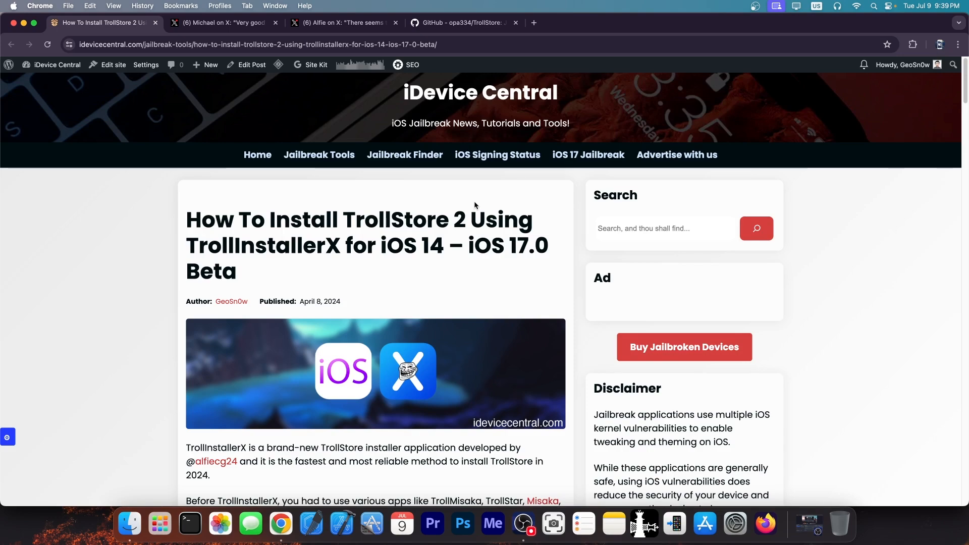
{"action": "scroll", "scroll_direction": "down", "scroll_amount": 3}
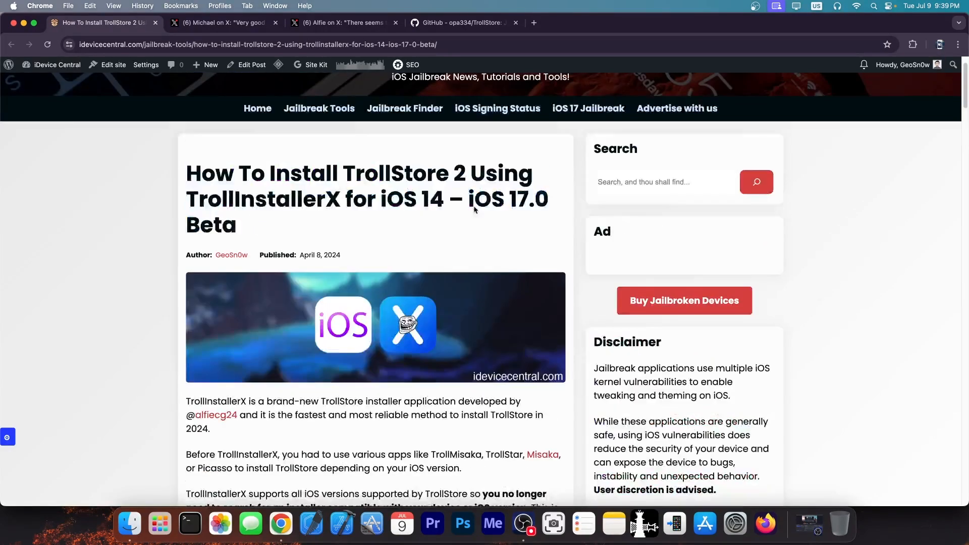
{"action": "scroll", "scroll_direction": "down", "scroll_amount": 3}
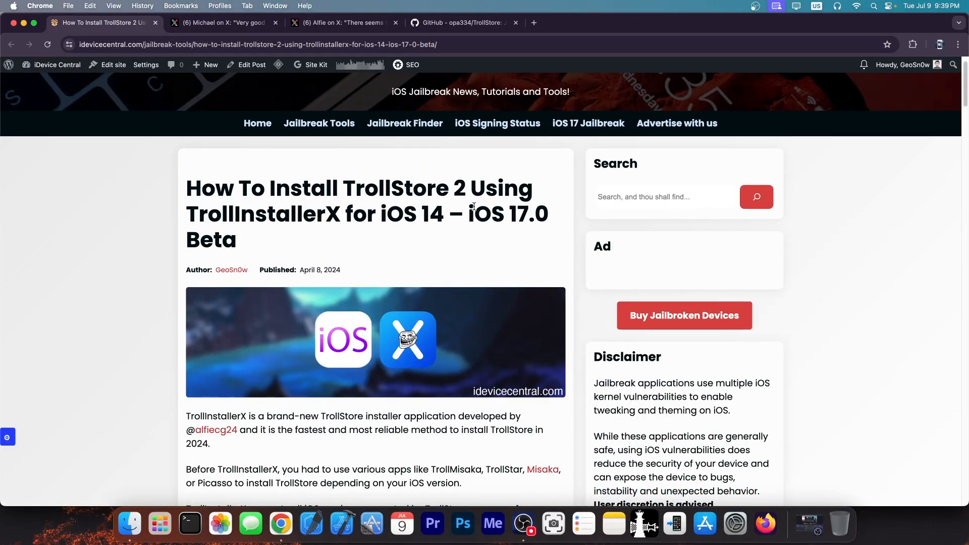
{"action": "scroll", "scroll_direction": "down", "scroll_amount": 3}
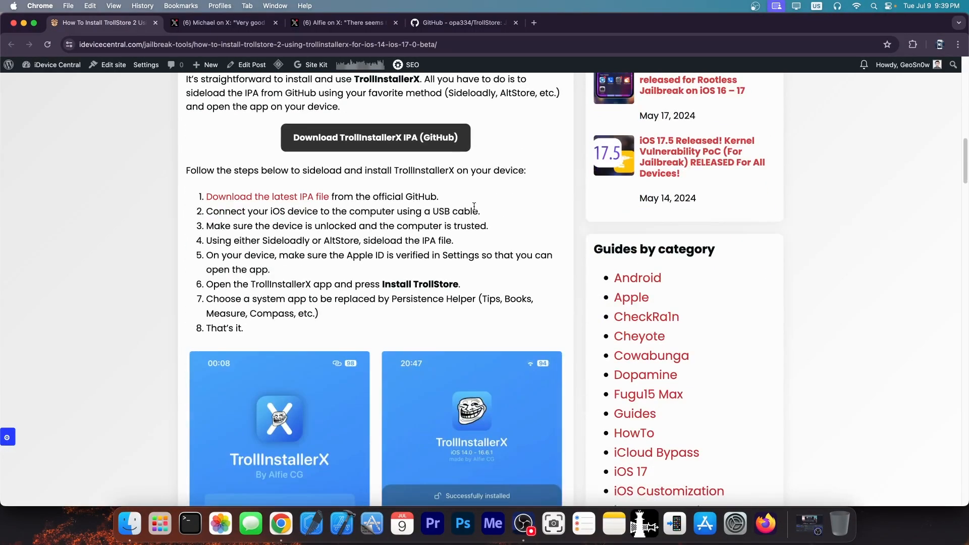
{"action": "scroll", "scroll_direction": "down", "scroll_amount": 3}
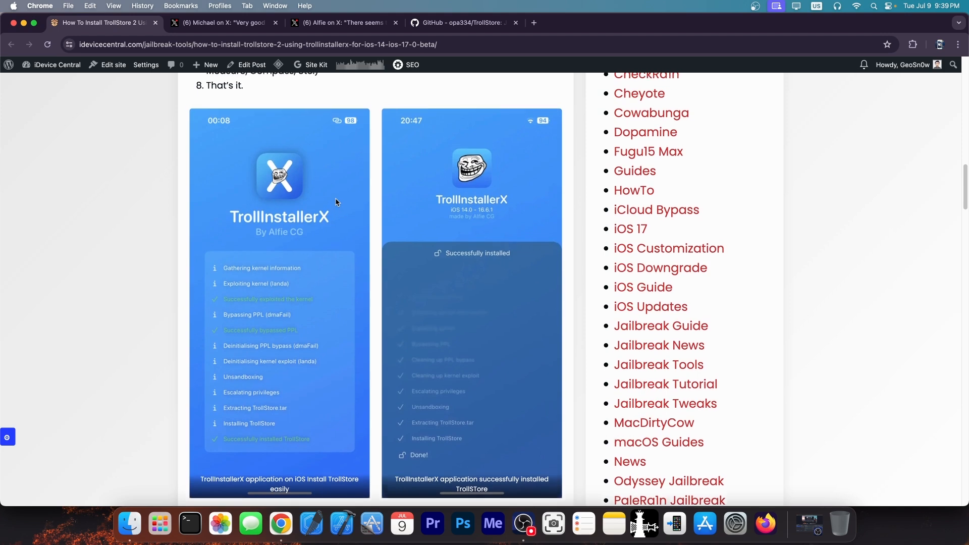
Switch to Michael's X post showing Alfie's TrollInstaller17 FAQ image.
{"action": "left_click", "coordinate": [222, 22]}
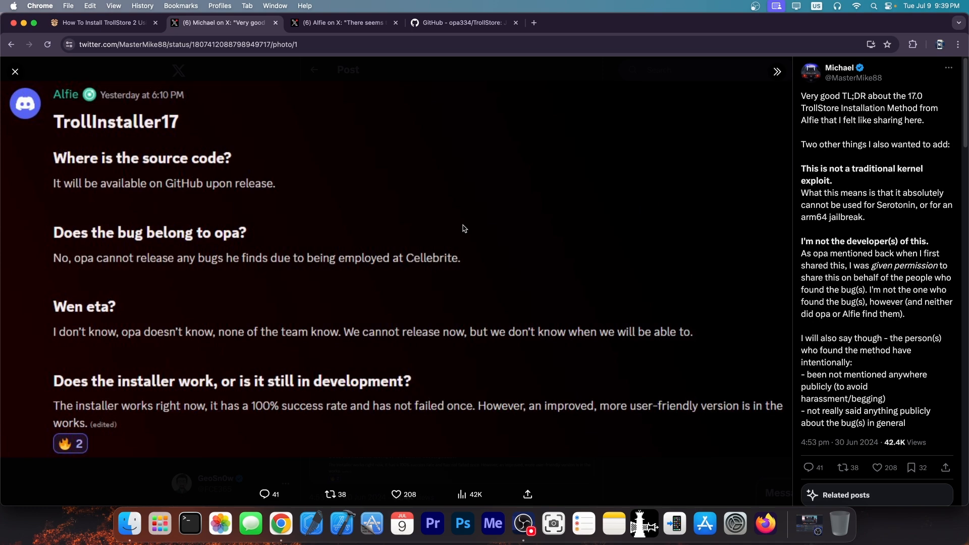
{"action": "mouse_move", "coordinate": [474, 227]}
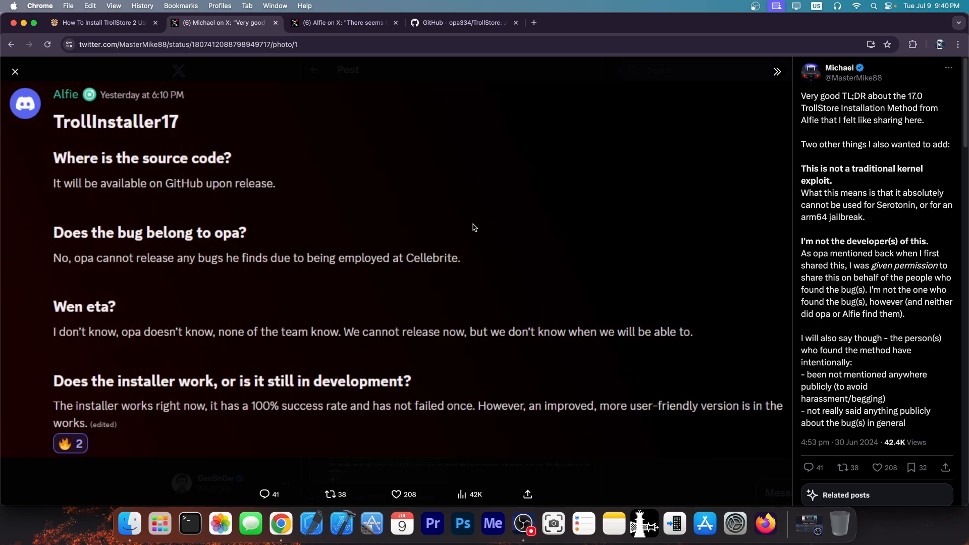
{"action": "mouse_move", "coordinate": [876, 158]}
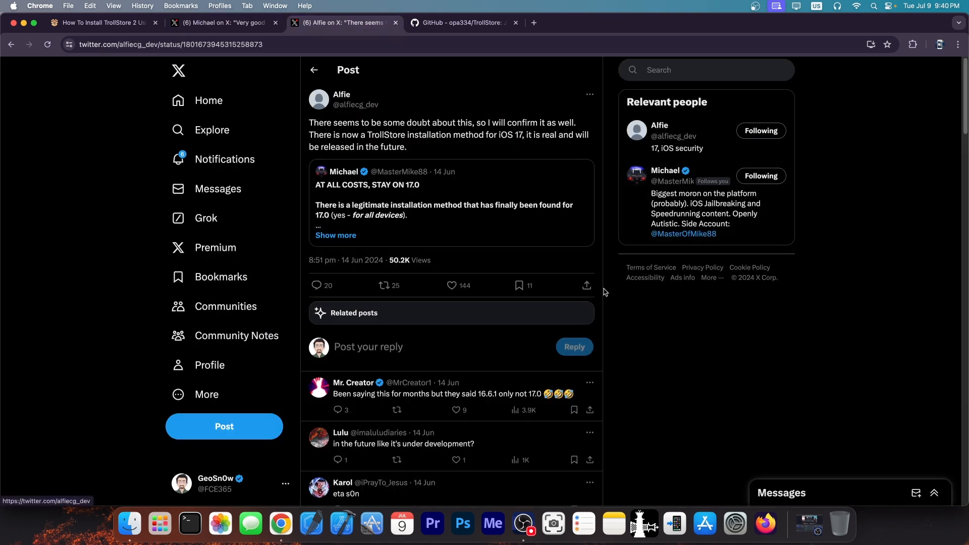
{"action": "mouse_move", "coordinate": [338, 143]}
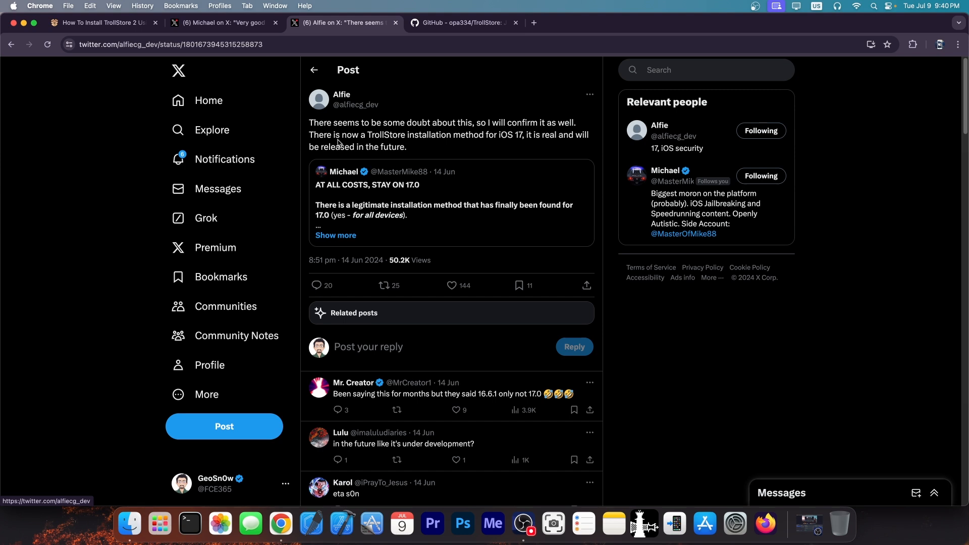
{"action": "mouse_move", "coordinate": [738, 325]}
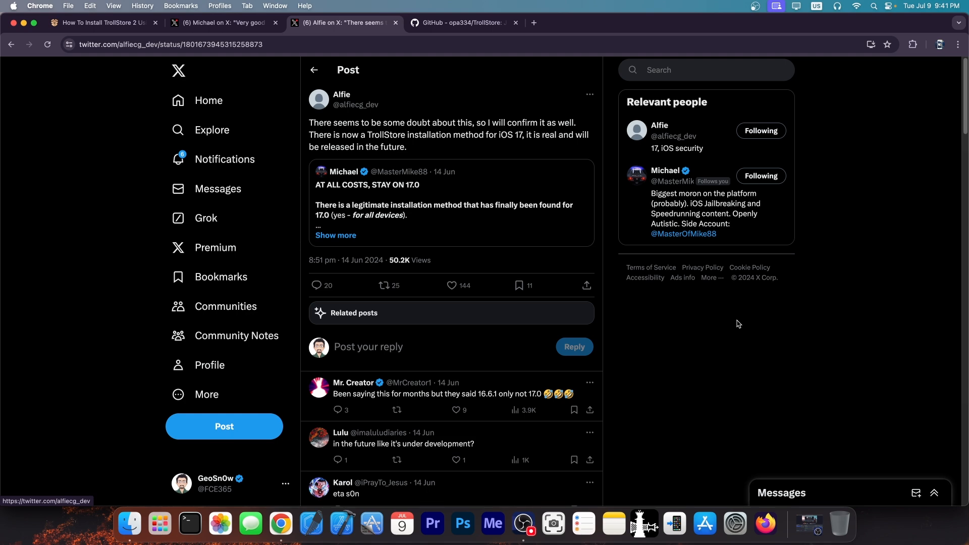
Switch to the TrollStore GitHub repository and scroll through its README on supported iOS versions.
{"action": "left_click", "coordinate": [460, 22]}
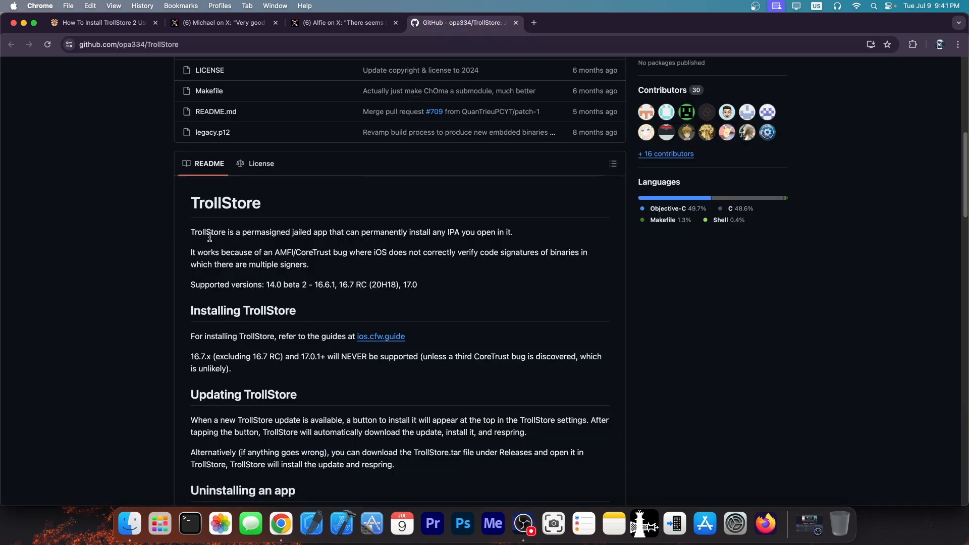
{"action": "scroll", "scroll_direction": "down", "scroll_amount": 3}
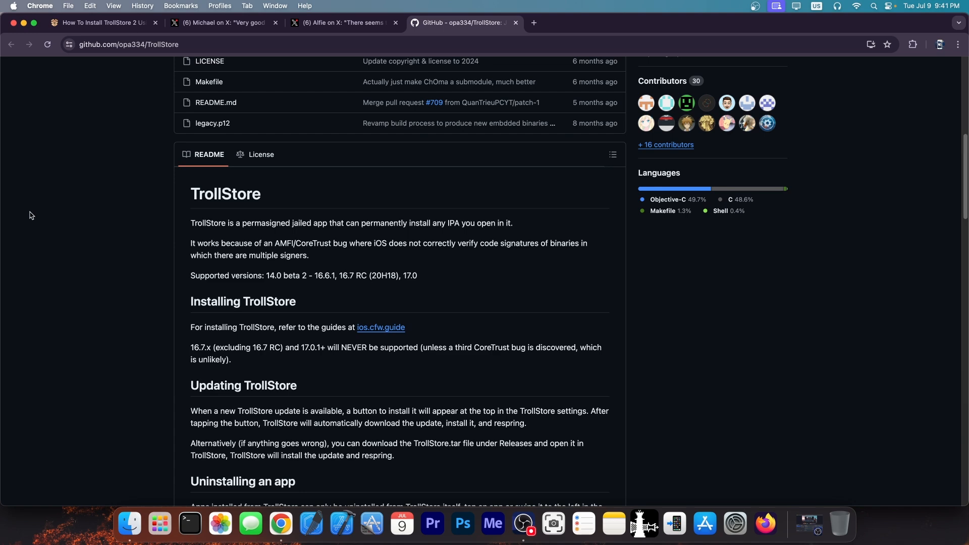
{"action": "mouse_move", "coordinate": [33, 215]}
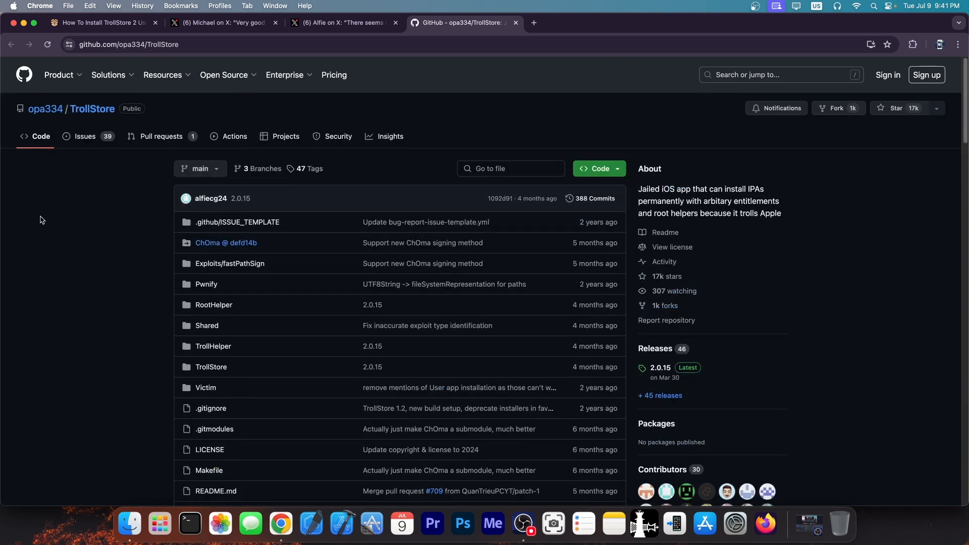
{"action": "scroll", "scroll_direction": "down", "scroll_amount": 3}
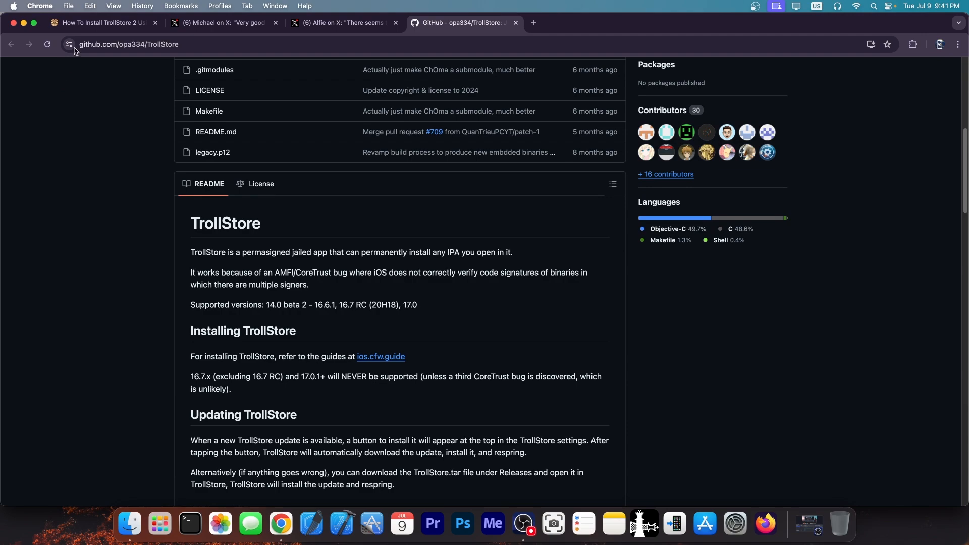
{"action": "left_click", "coordinate": [99, 23]}
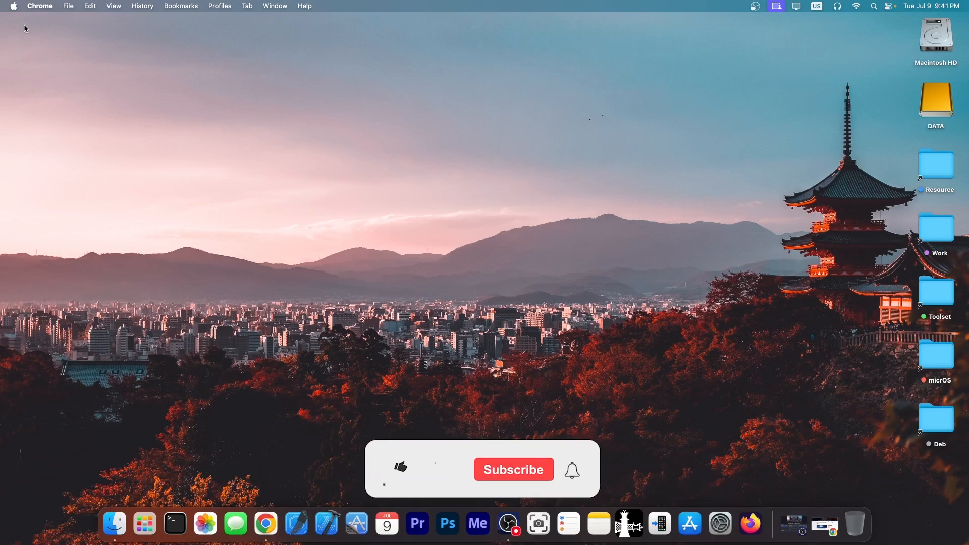
Close the Chrome window so the macOS desktop is visible.
{"action": "left_click", "coordinate": [399, 465]}
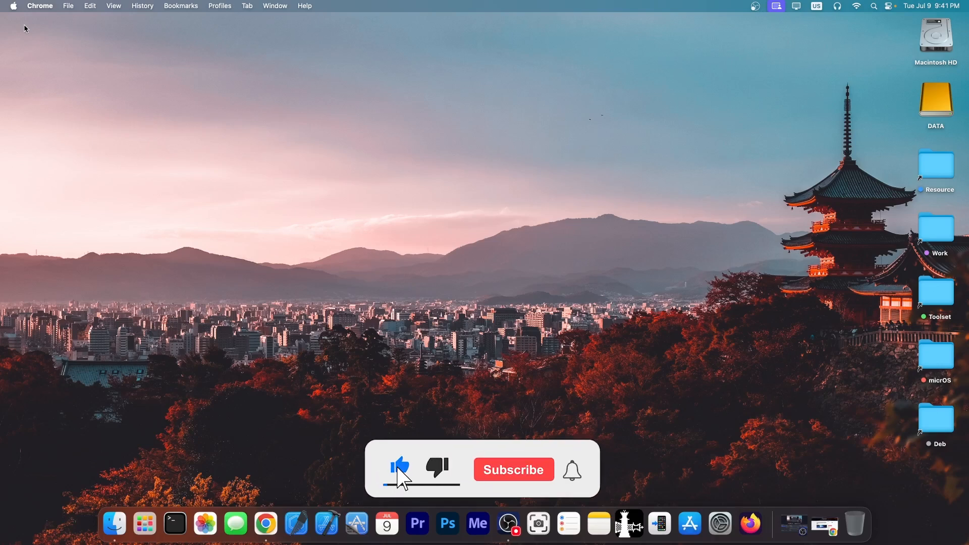
{"action": "left_click", "coordinate": [513, 470]}
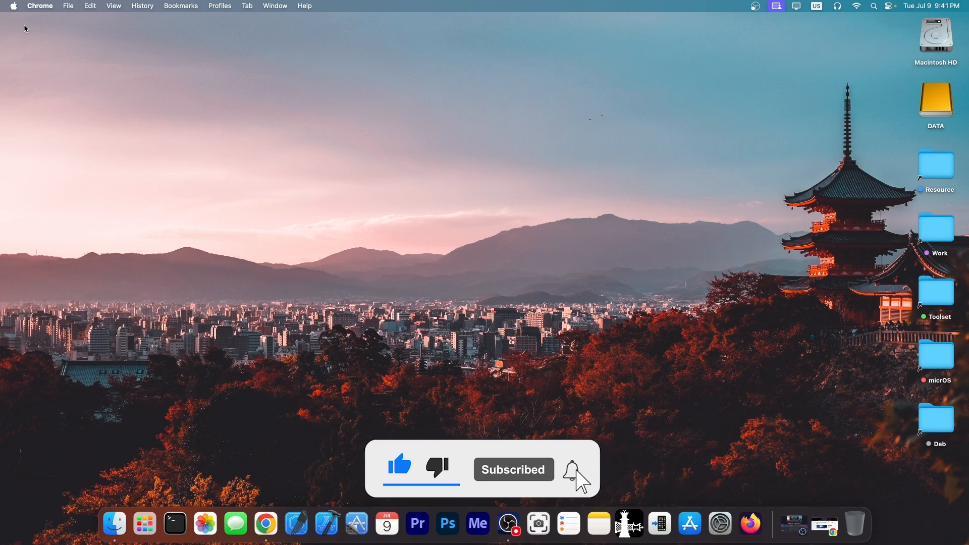